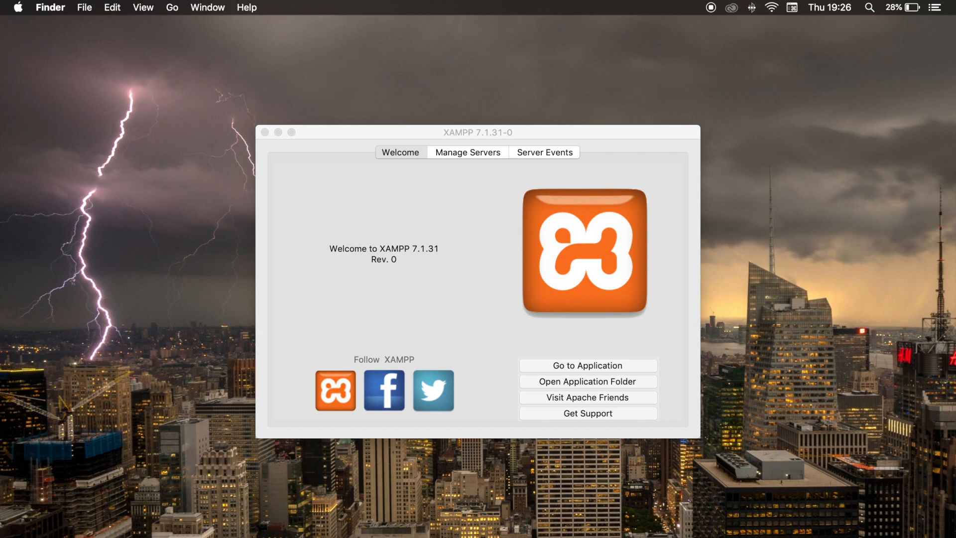
Start the MySQL Database server from XAMPP's Manage Servers list
{"action": "left_click", "coordinate": [467, 152]}
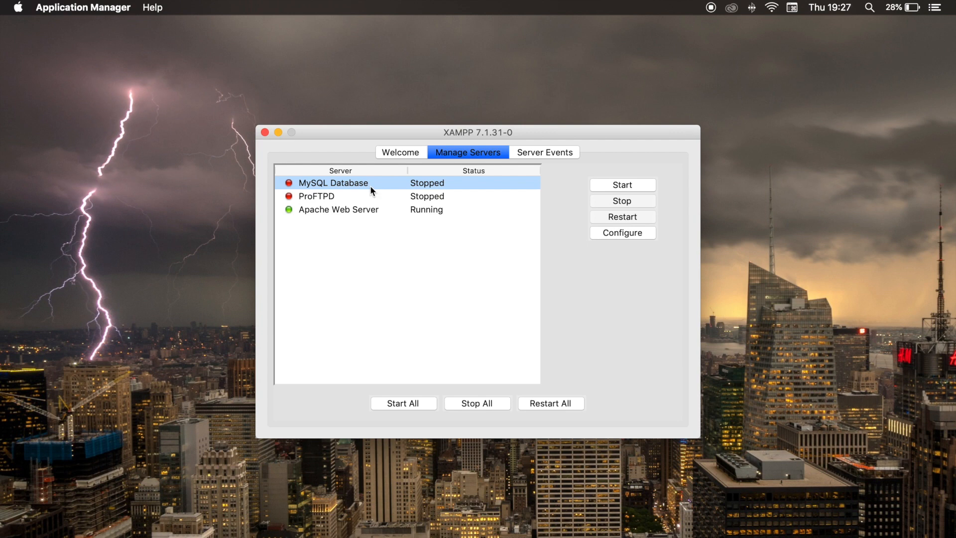
{"action": "mouse_move", "coordinate": [356, 224]}
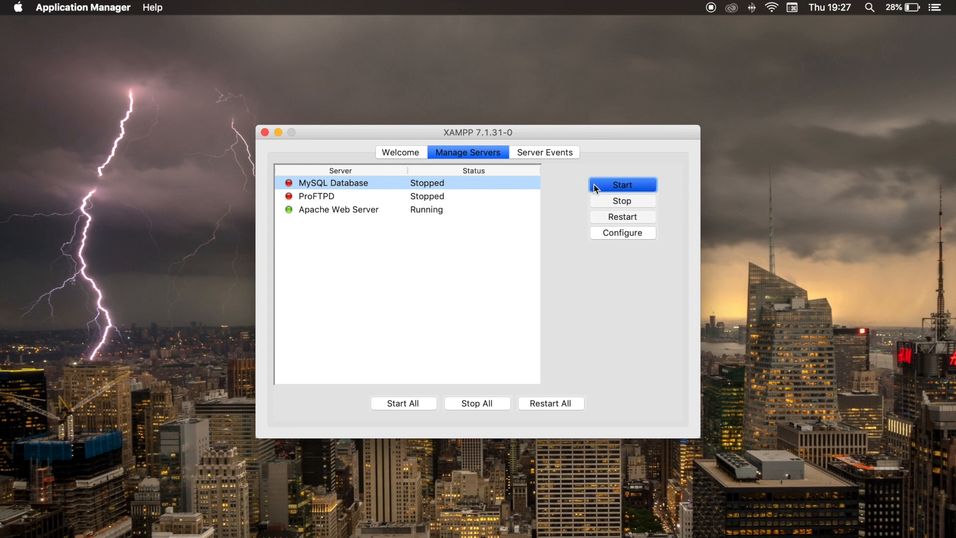
{"action": "left_click", "coordinate": [622, 185]}
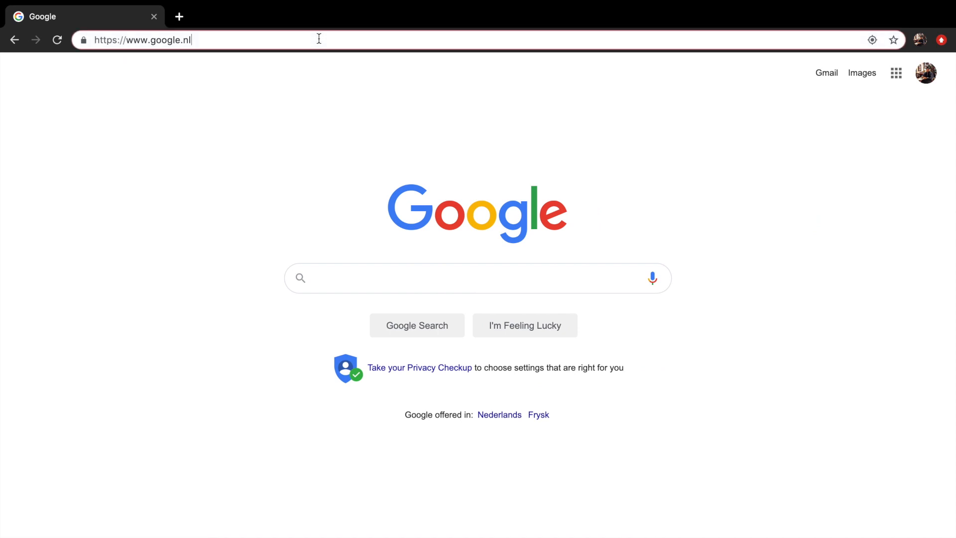
Enter the localhost/phpmyadmin address in Chrome's address bar
{"action": "type", "text": "localhost"}
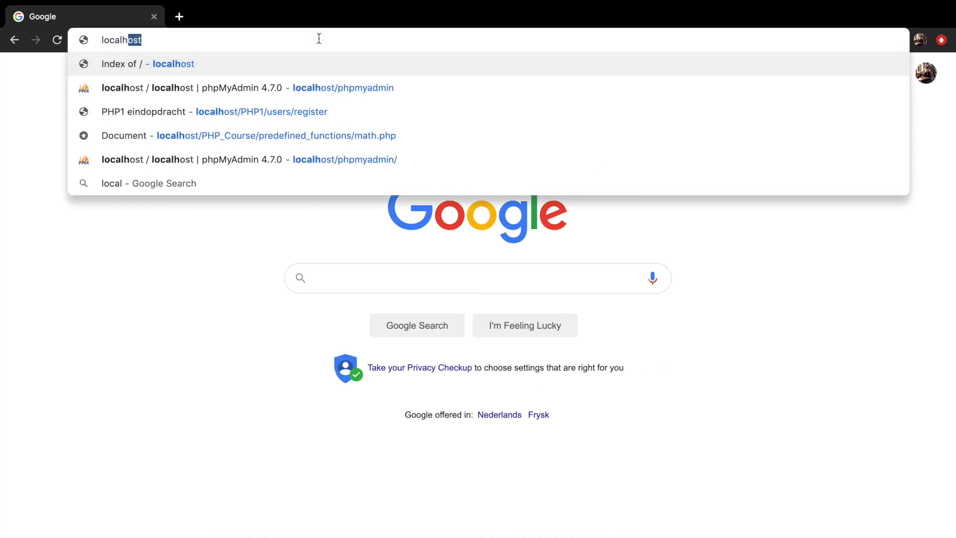
{"action": "type", "text": "/phpmyadmin/"}
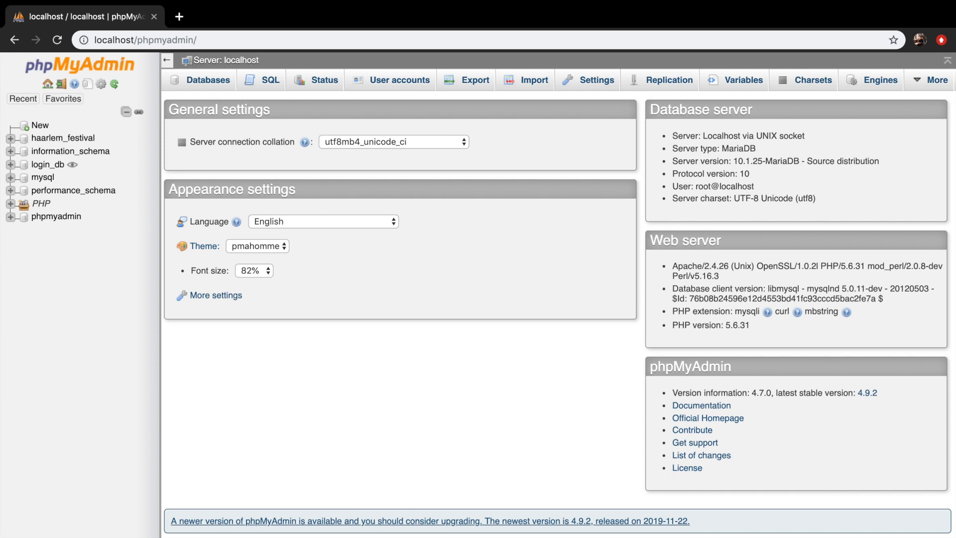
{"action": "mouse_move", "coordinate": [214, 397]}
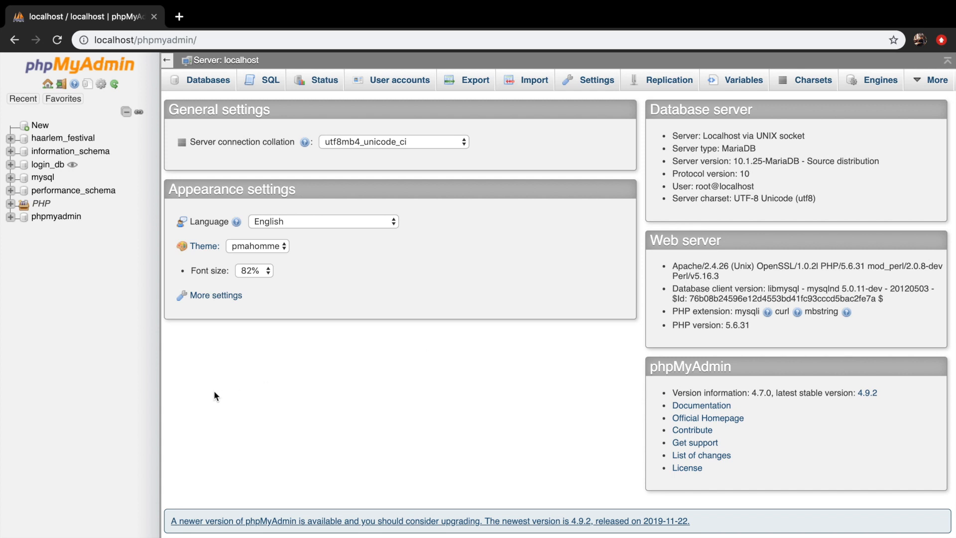
{"action": "mouse_move", "coordinate": [60, 309]}
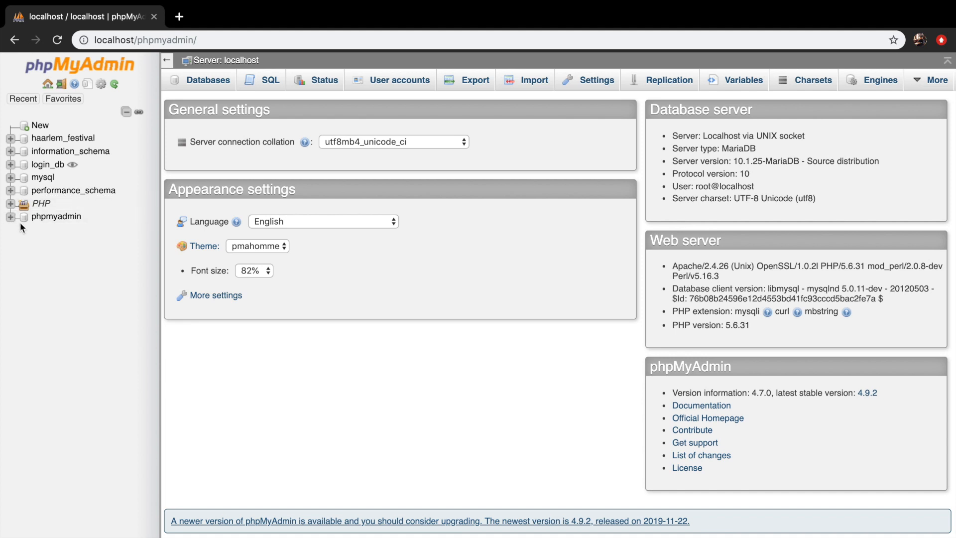
{"action": "mouse_move", "coordinate": [44, 250]}
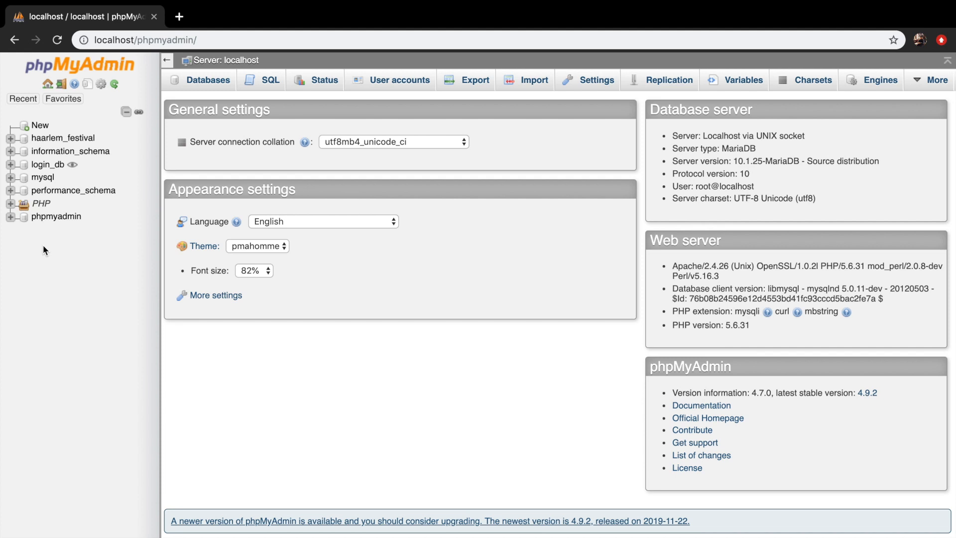
{"action": "mouse_move", "coordinate": [70, 150]}
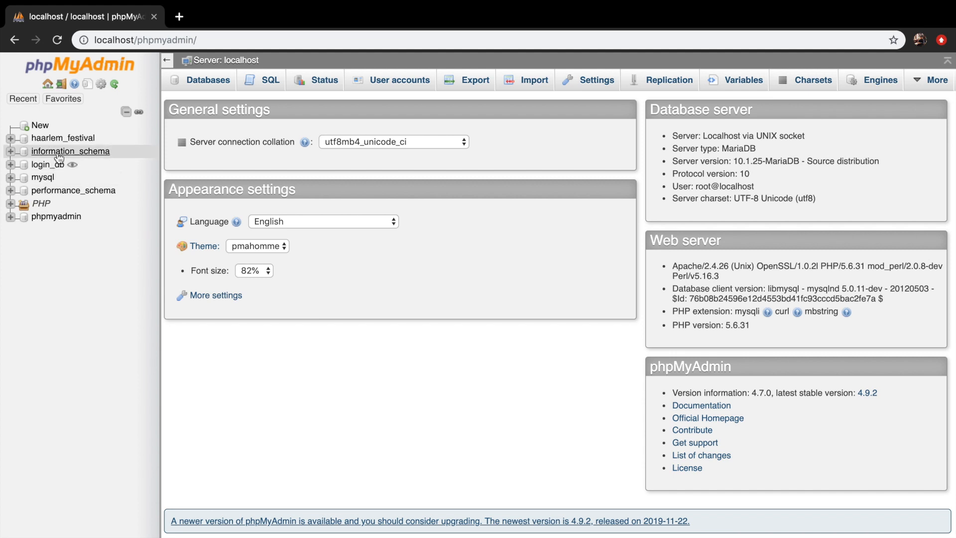
{"action": "mouse_move", "coordinate": [67, 190]}
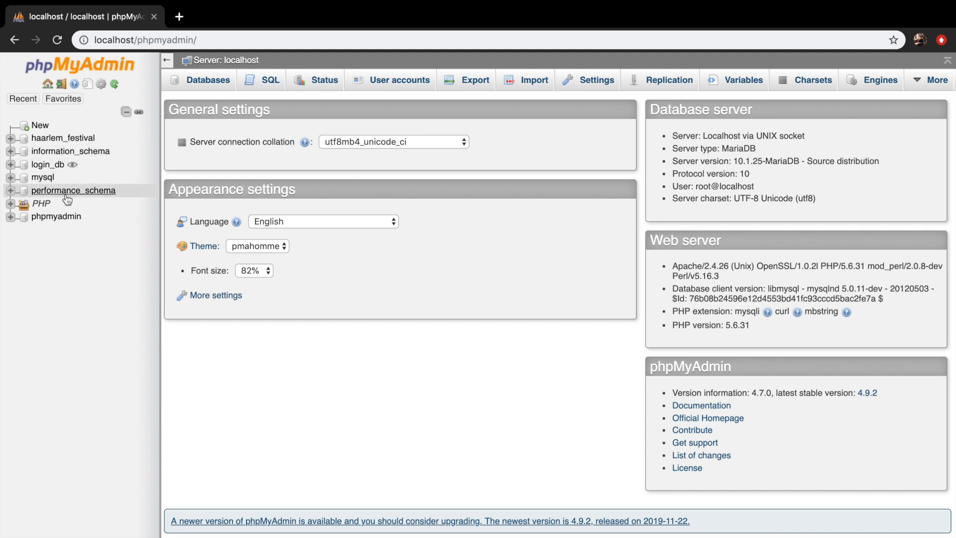
{"action": "mouse_move", "coordinate": [70, 239]}
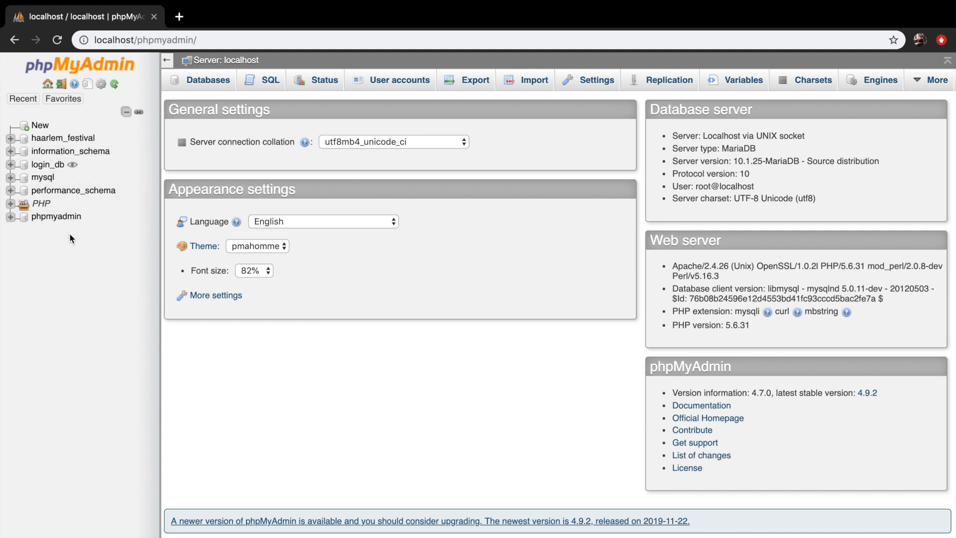
{"action": "mouse_move", "coordinate": [206, 64]}
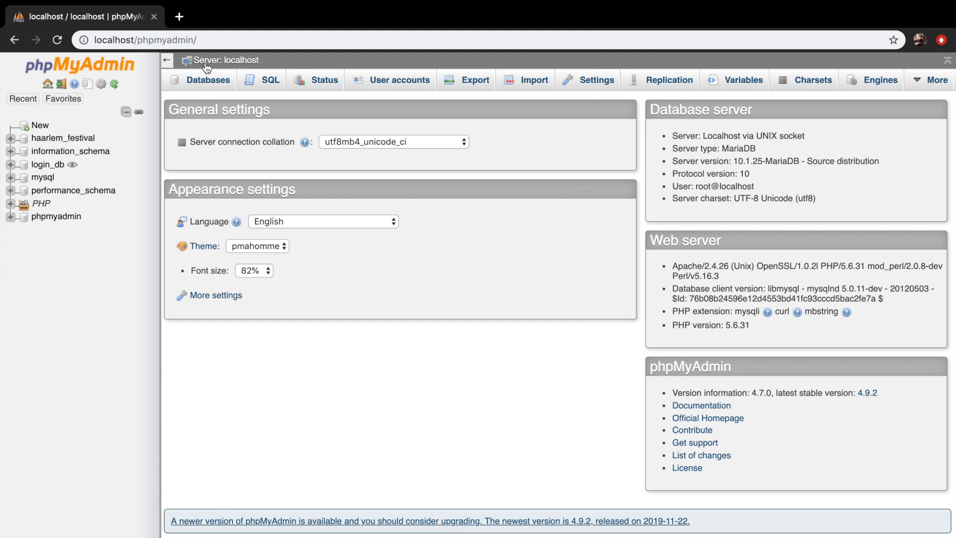
{"action": "mouse_move", "coordinate": [228, 59]}
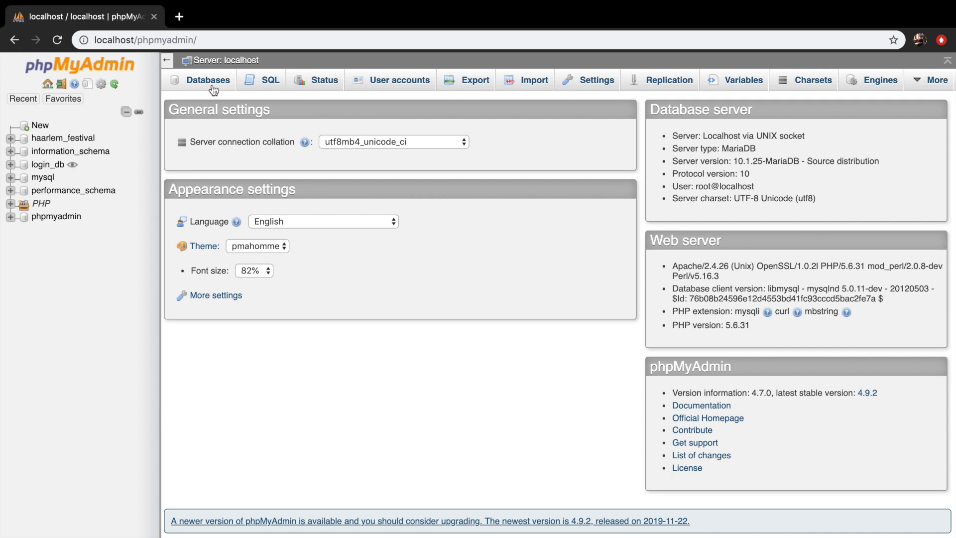
{"action": "mouse_move", "coordinate": [253, 92]}
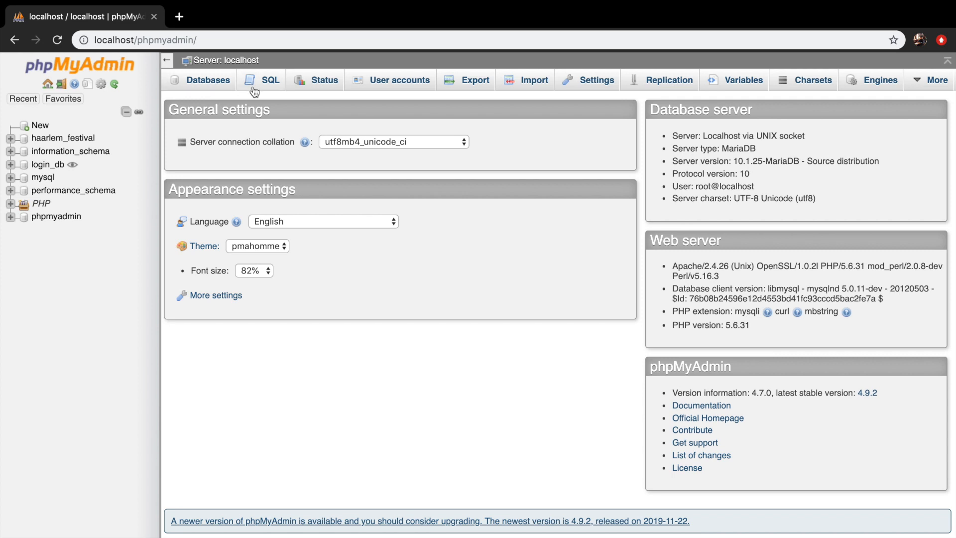
{"action": "mouse_move", "coordinate": [270, 79]}
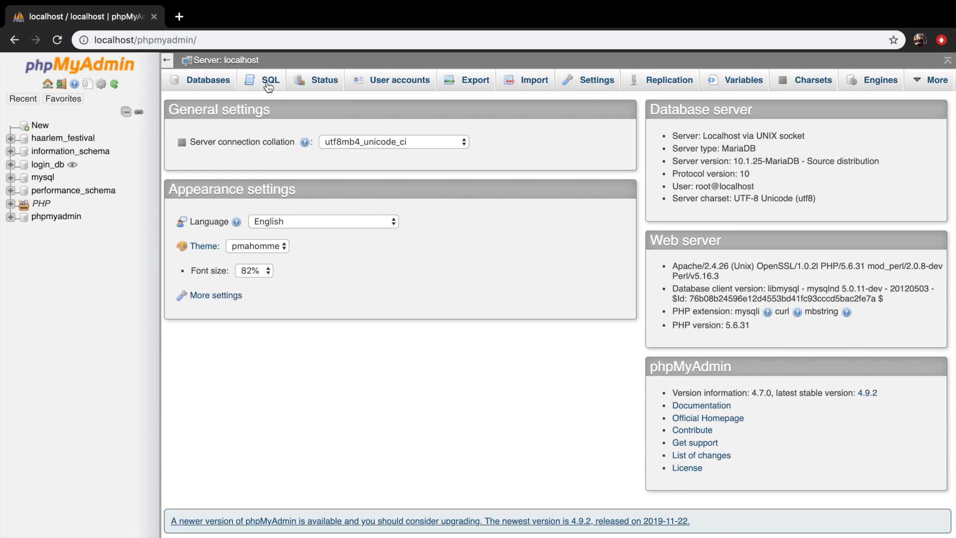
Run the query SELECT * FROM users from the SQL tab
{"action": "left_click", "coordinate": [270, 80]}
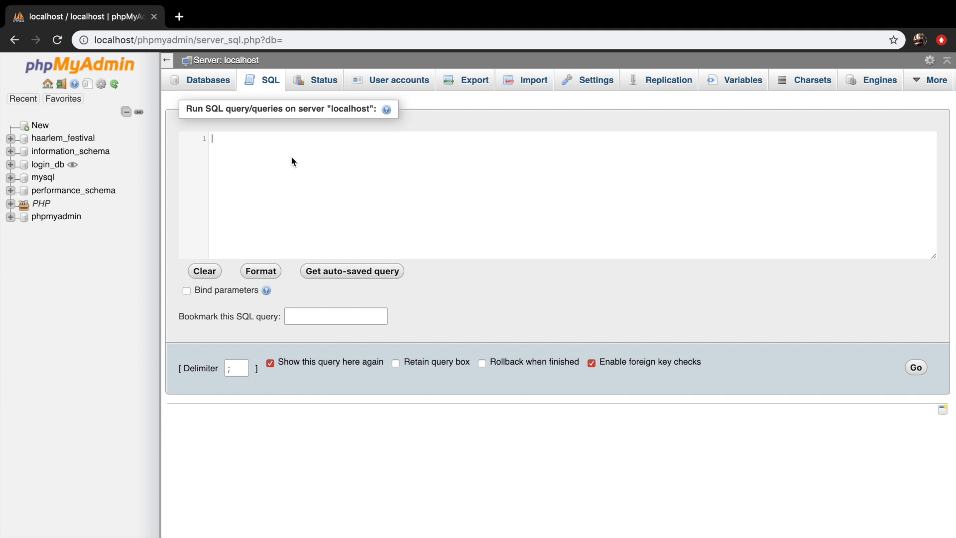
{"action": "type", "text": "SELECT"}
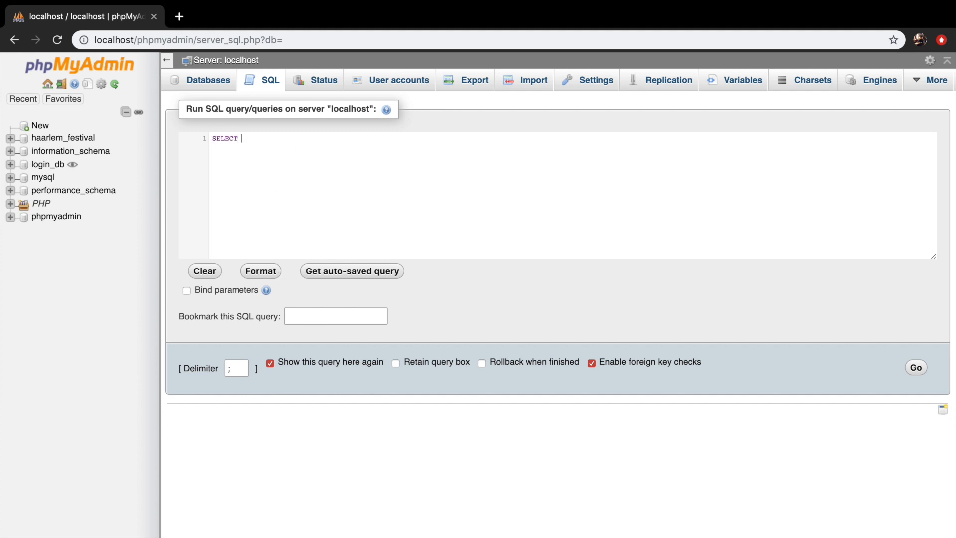
{"action": "type", "text": "*"}
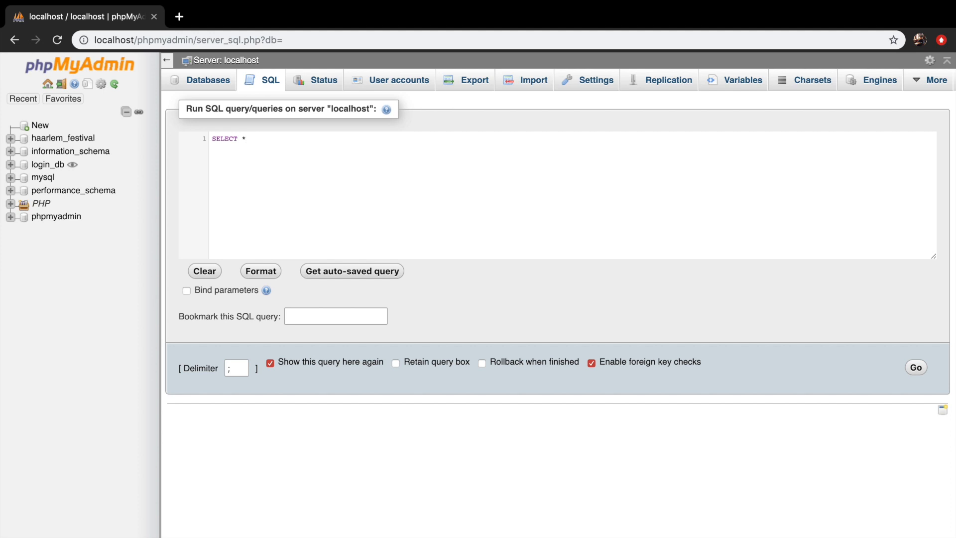
{"action": "type", "text": "FROM"}
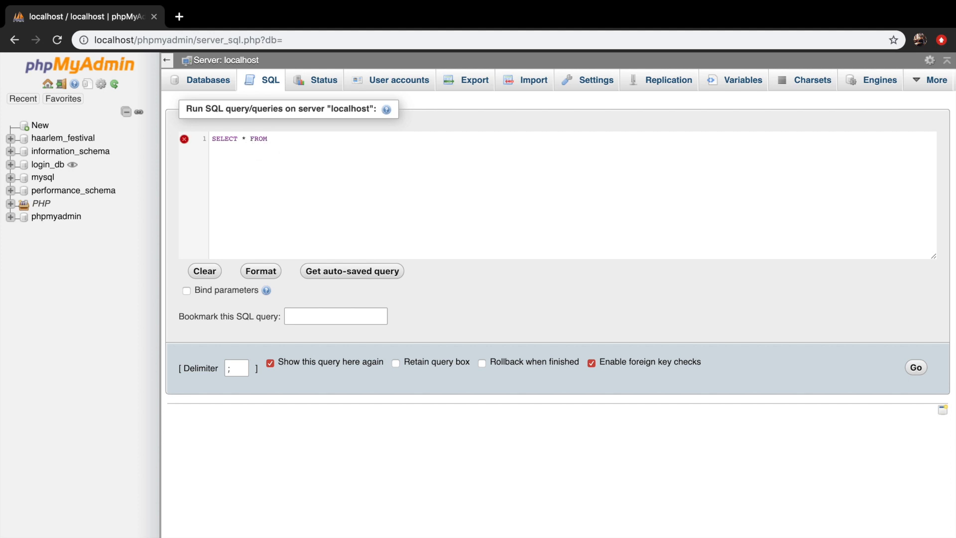
{"action": "type", "text": "users"}
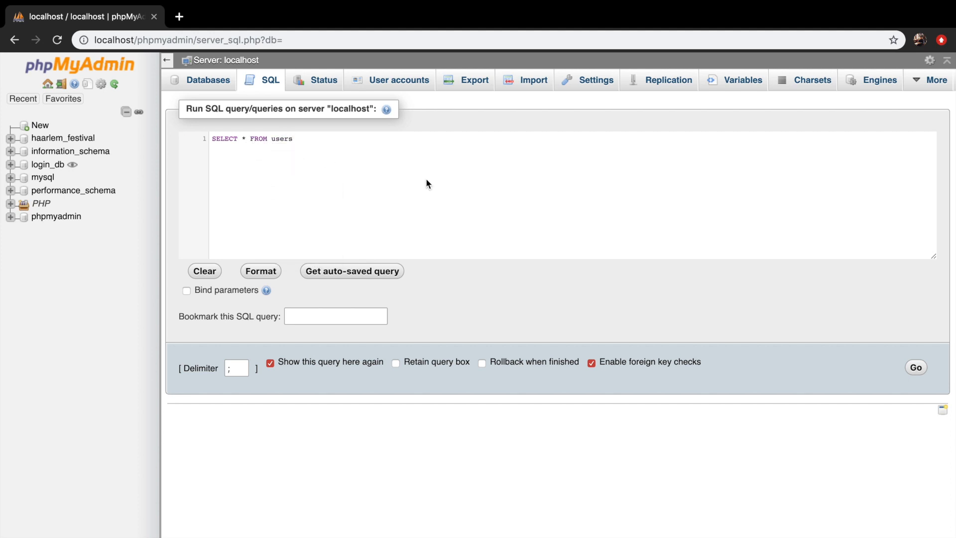
{"action": "left_click", "coordinate": [914, 367]}
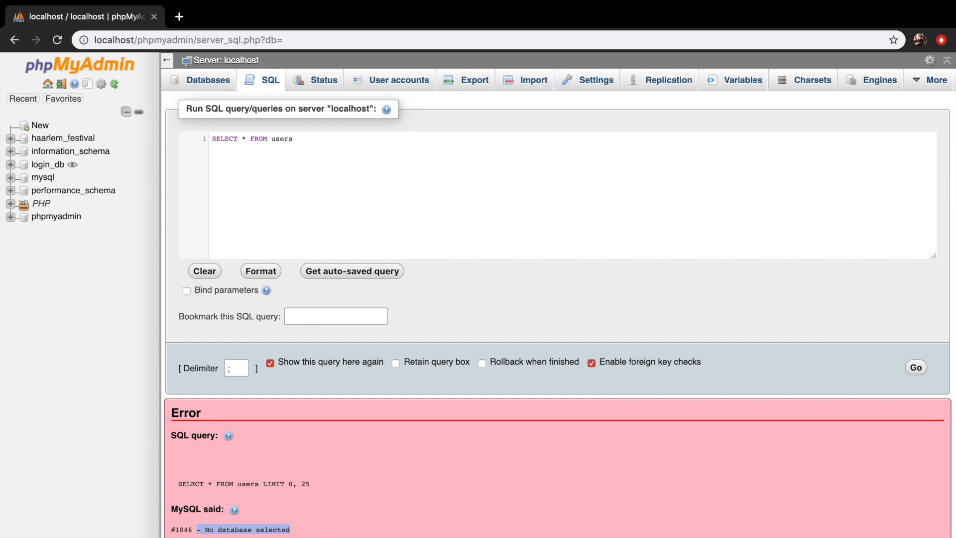
{"action": "mouse_move", "coordinate": [86, 75]}
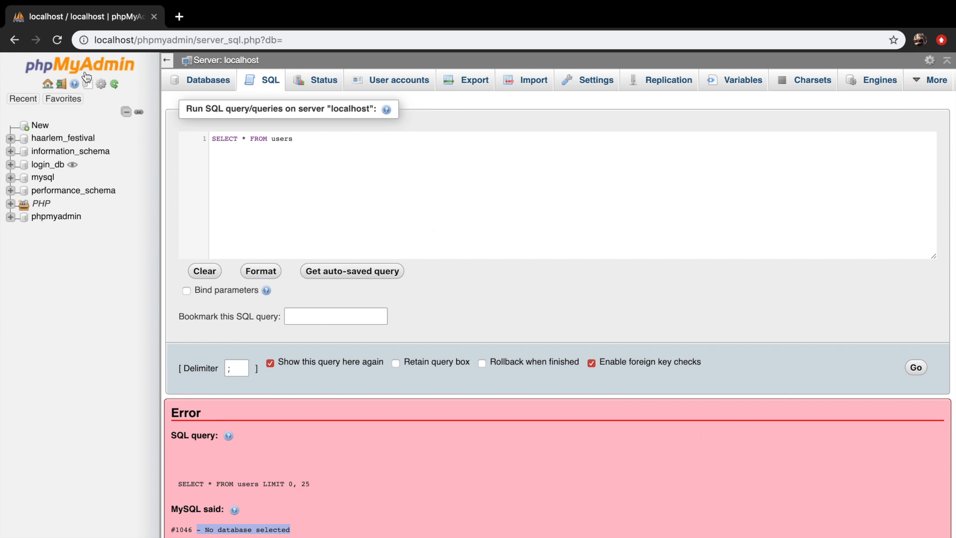
Go back to the server home page and open the Import page
{"action": "left_click", "coordinate": [48, 84]}
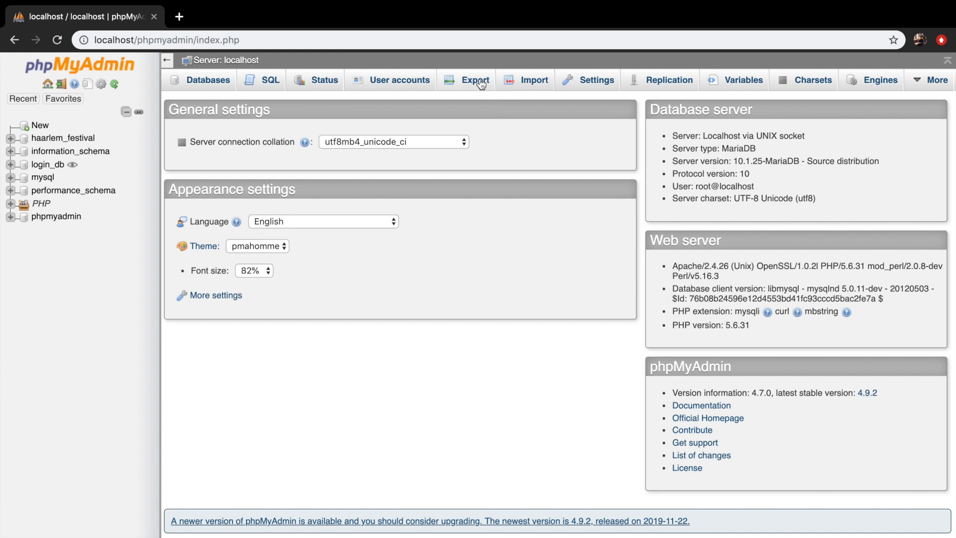
{"action": "mouse_move", "coordinate": [511, 92]}
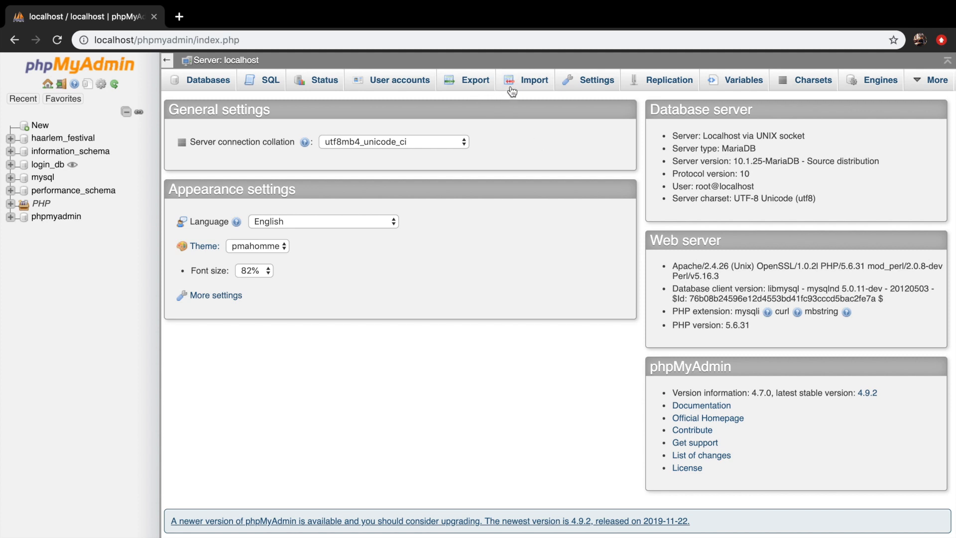
{"action": "left_click", "coordinate": [534, 80]}
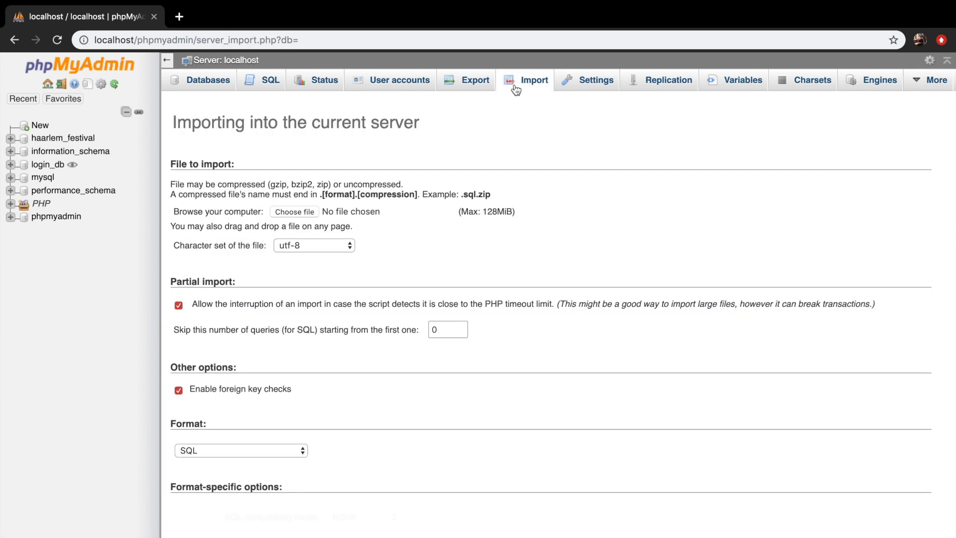
{"action": "scroll", "scroll_direction": "down", "scroll_amount": 3}
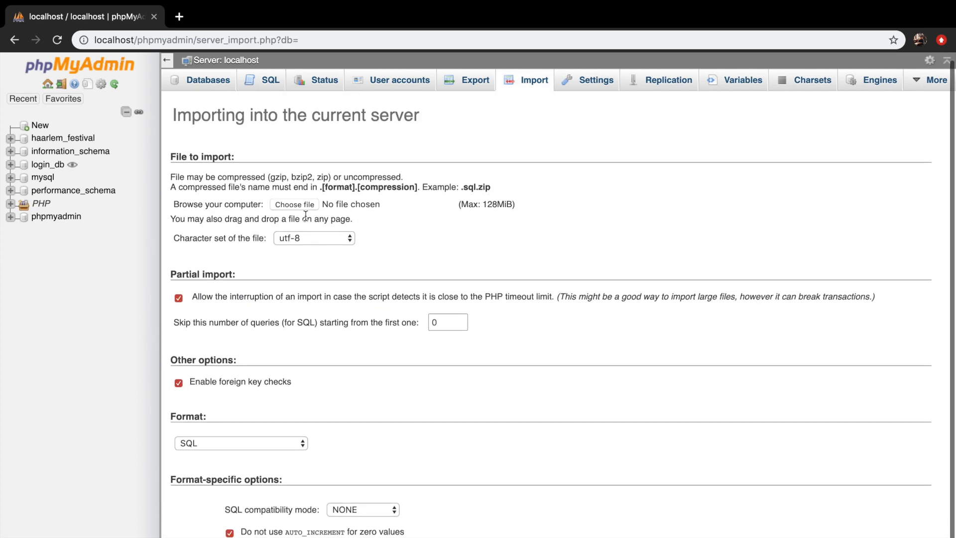
View the server Export page, then load the Databases overview
{"action": "scroll", "scroll_direction": "up", "scroll_amount": 3}
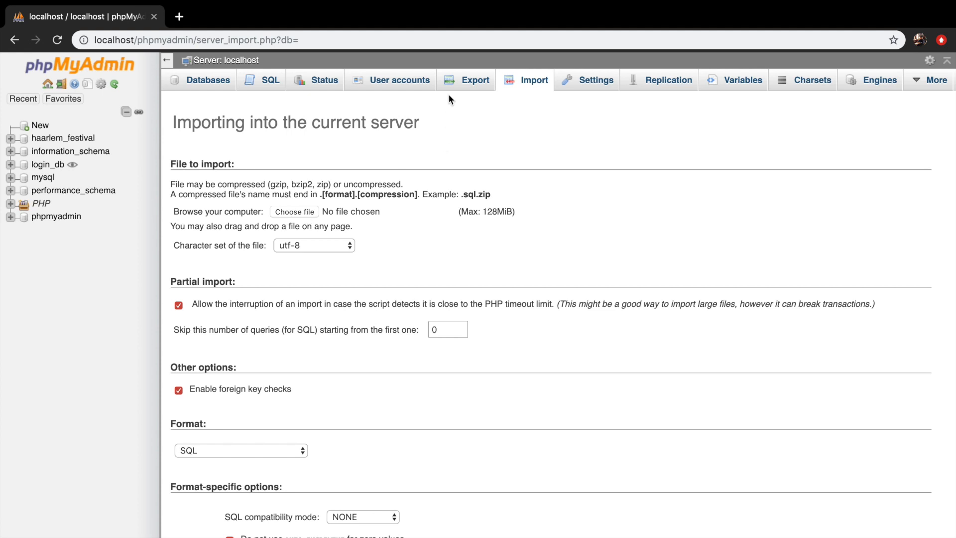
{"action": "left_click", "coordinate": [475, 80]}
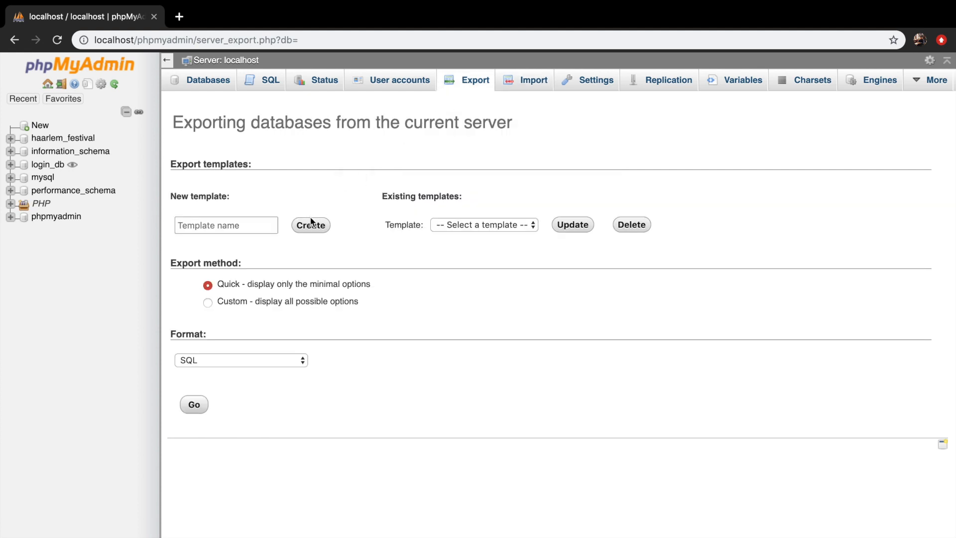
{"action": "mouse_move", "coordinate": [217, 182]}
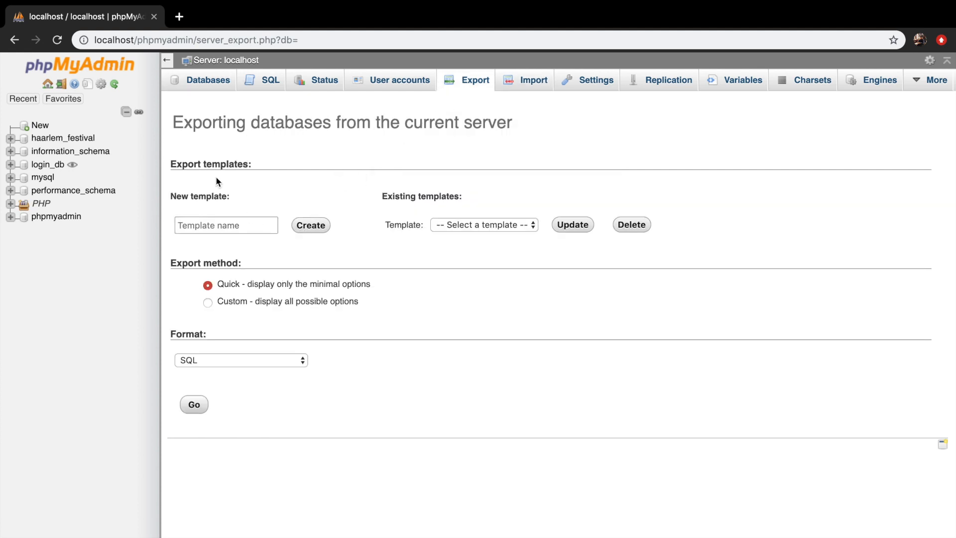
{"action": "mouse_move", "coordinate": [217, 84]}
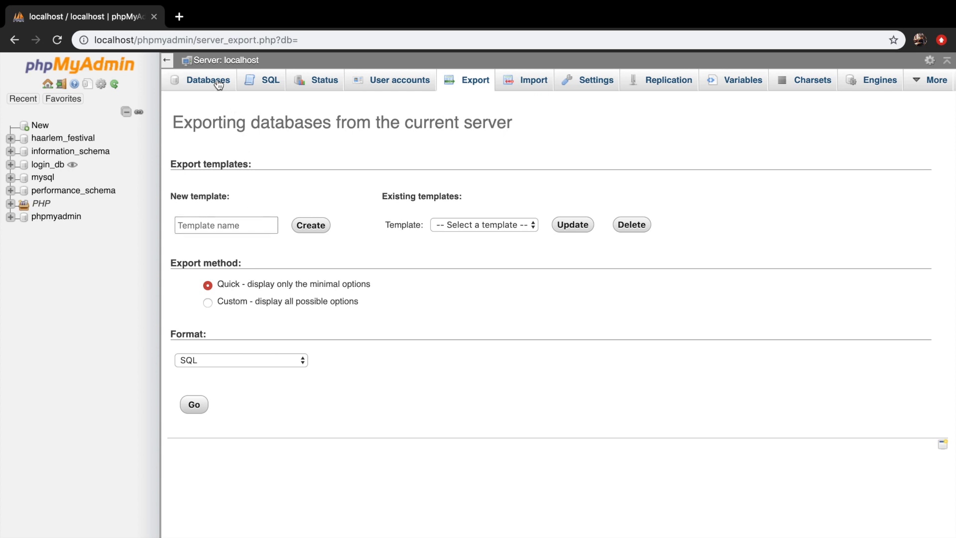
{"action": "left_click", "coordinate": [209, 80]}
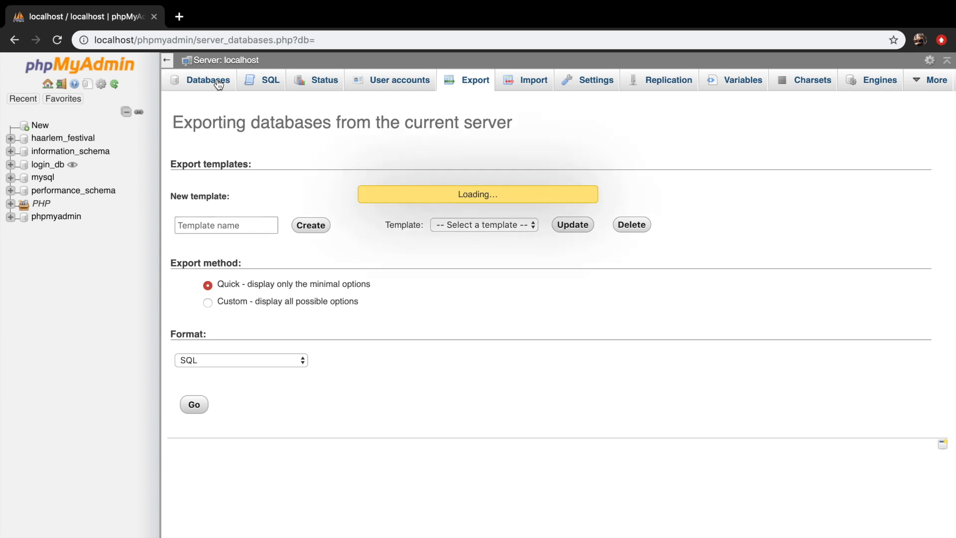
Focus the Database name field on the loaded Databases page
{"action": "left_click", "coordinate": [209, 79]}
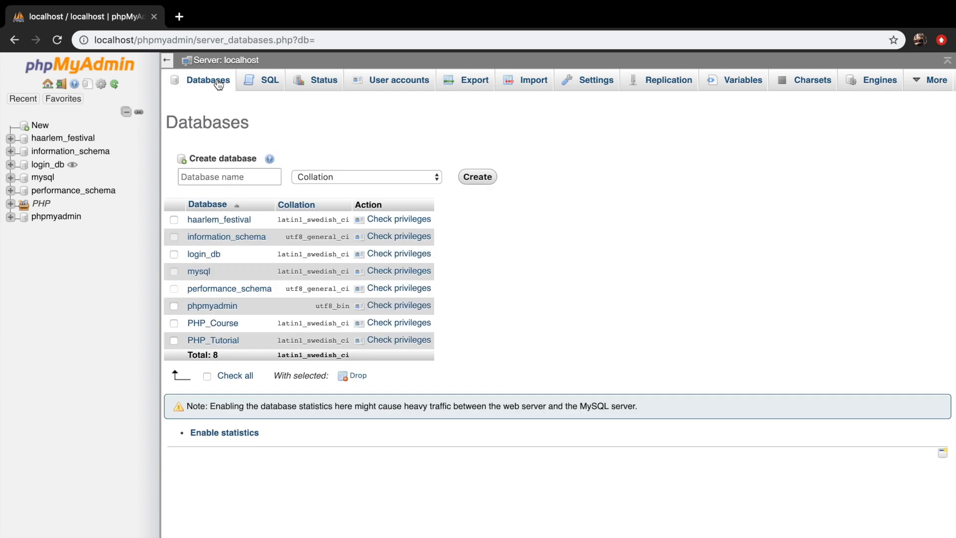
{"action": "mouse_move", "coordinate": [202, 157]}
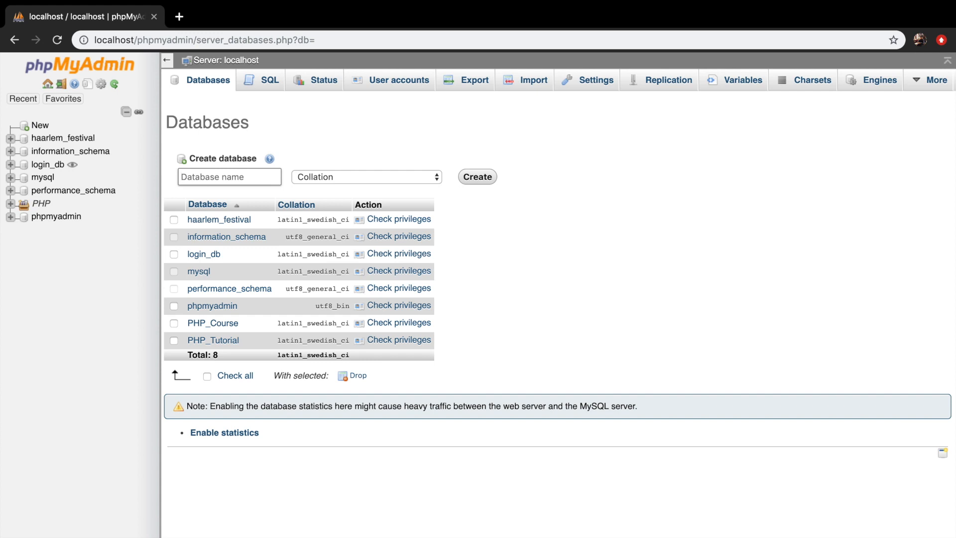
{"action": "left_click", "coordinate": [228, 176]}
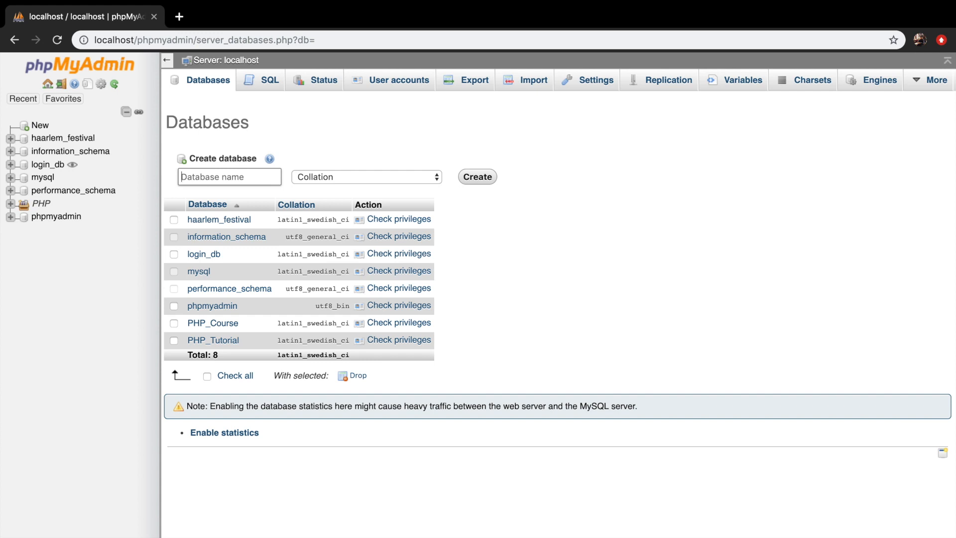
Create the database named 'phptutorial' using the autofill suggestion
{"action": "type", "text": "php"}
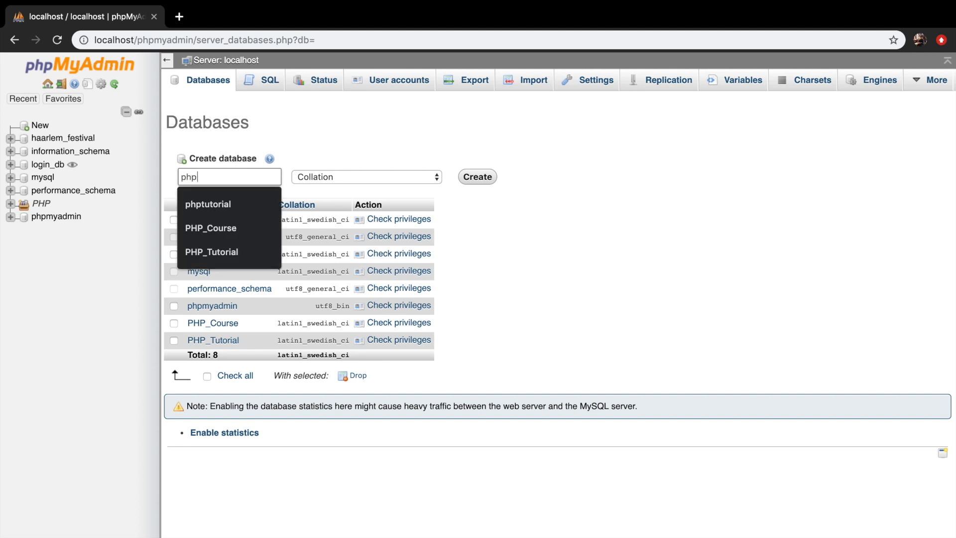
{"action": "left_click", "coordinate": [207, 204]}
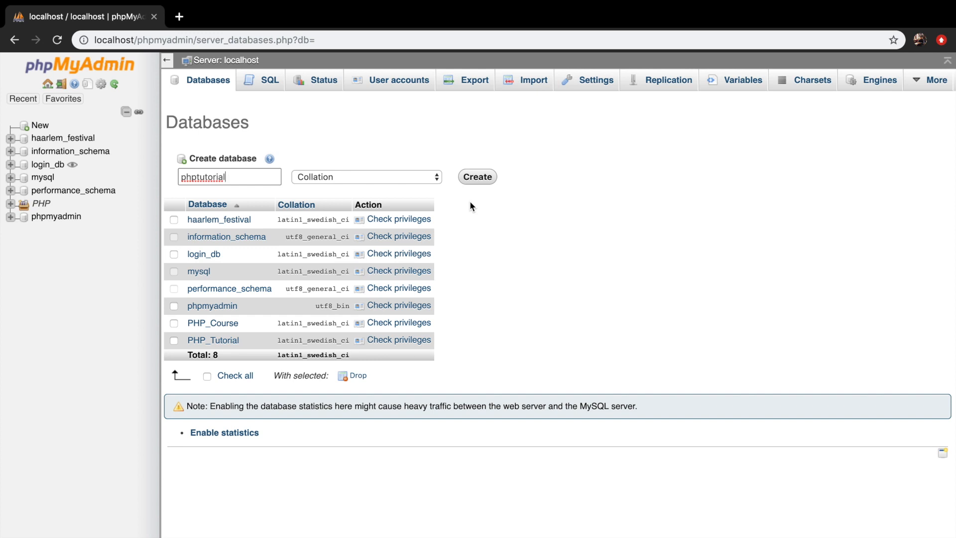
{"action": "mouse_move", "coordinate": [239, 88]}
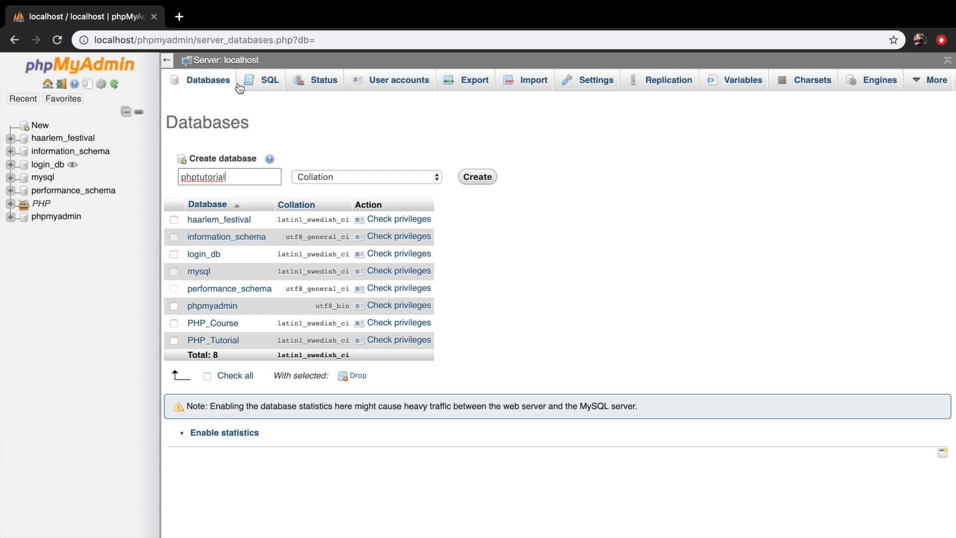
{"action": "mouse_move", "coordinate": [472, 175]}
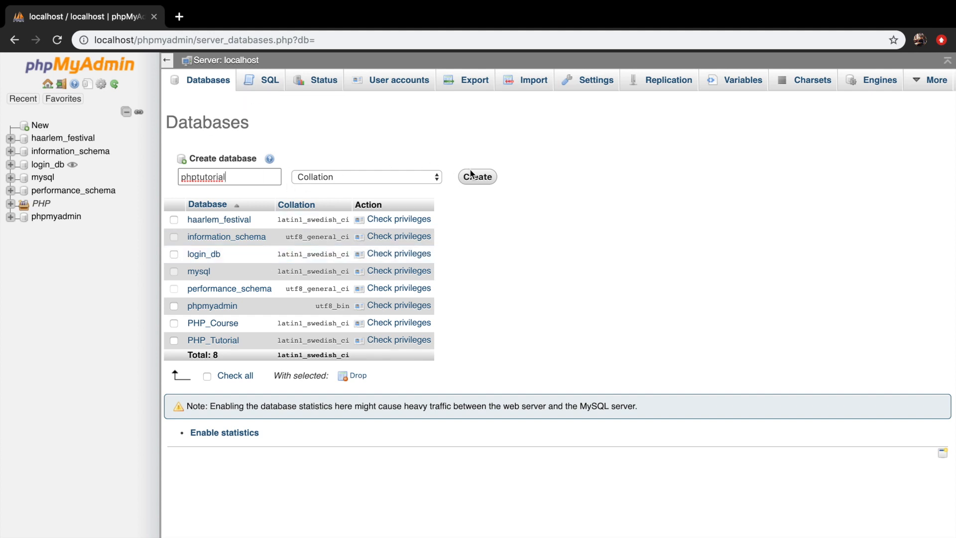
{"action": "left_click", "coordinate": [476, 176]}
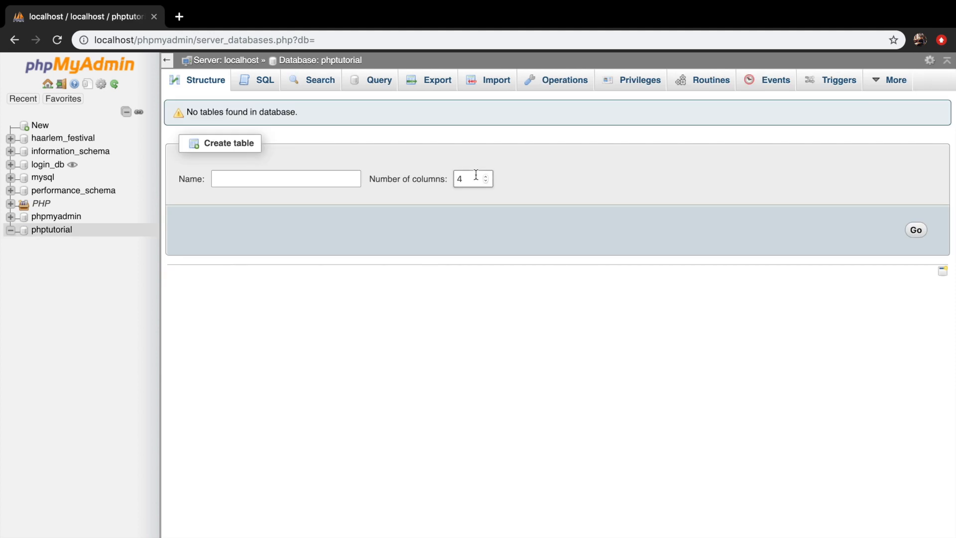
{"action": "mouse_move", "coordinate": [181, 120]}
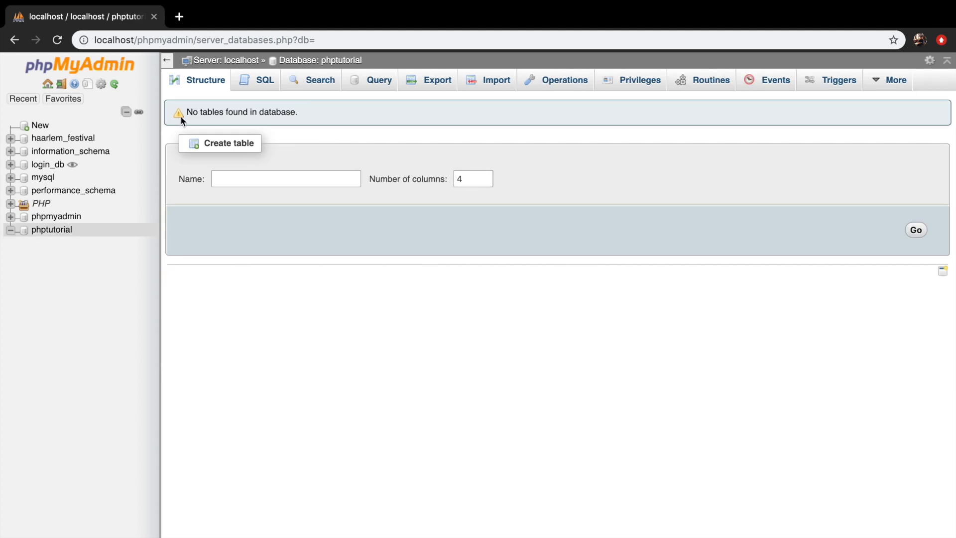
{"action": "mouse_move", "coordinate": [214, 117]}
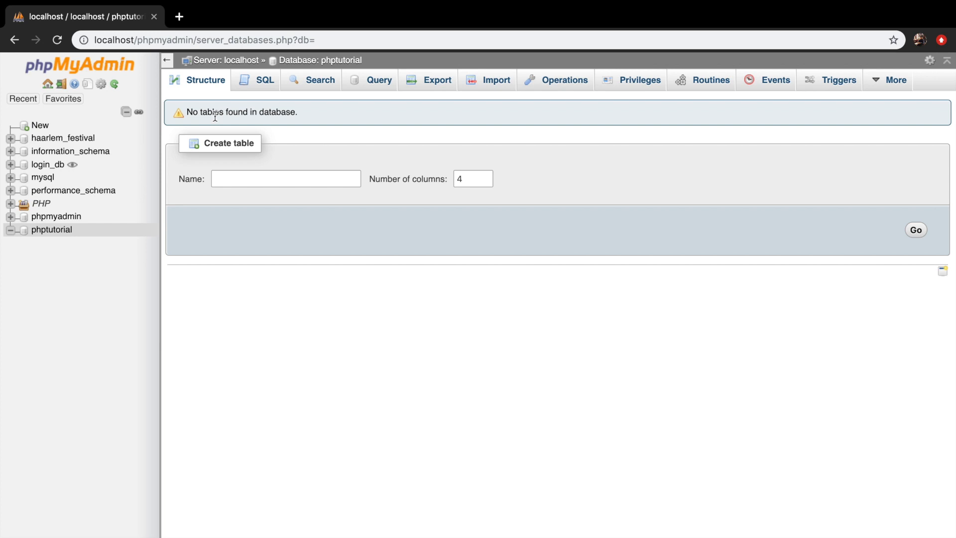
{"action": "mouse_move", "coordinate": [410, 197]}
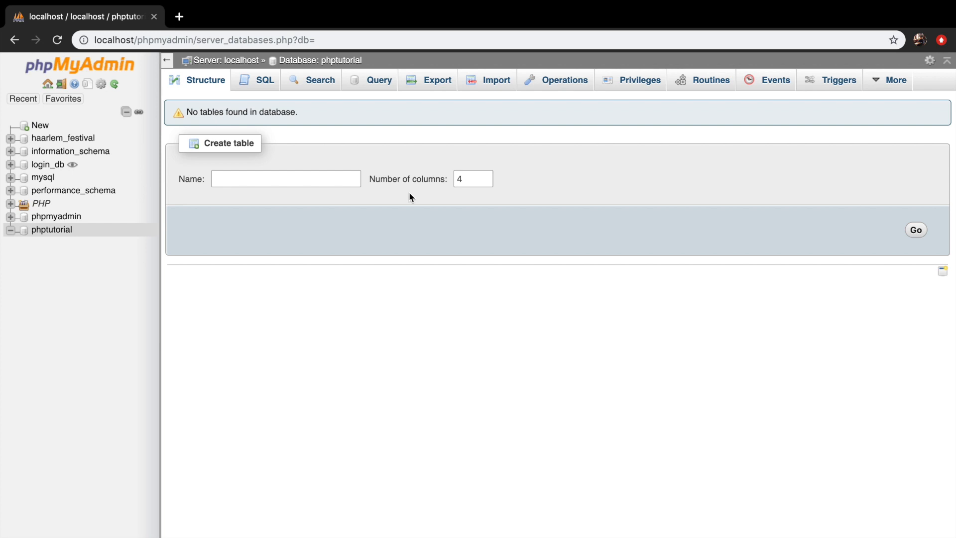
{"action": "mouse_move", "coordinate": [93, 244]}
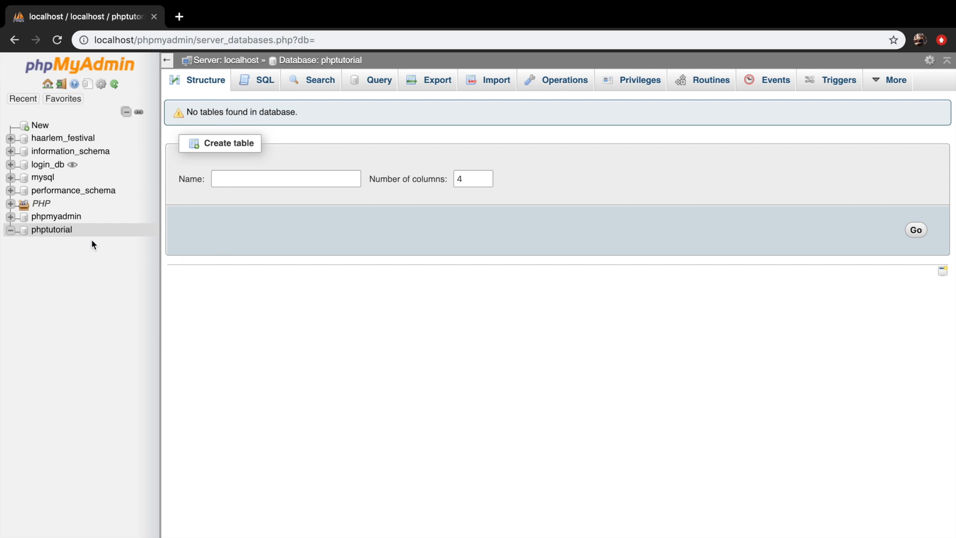
{"action": "mouse_move", "coordinate": [82, 233]}
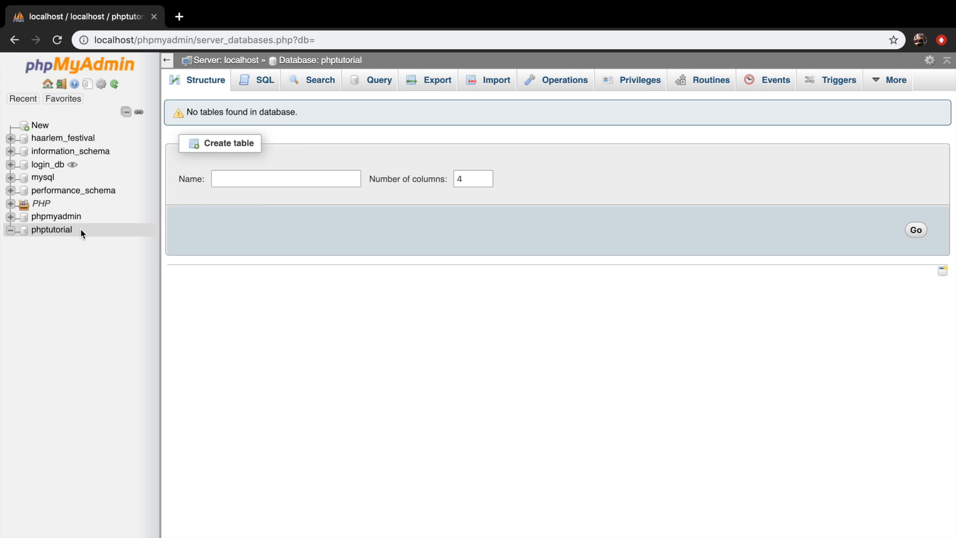
{"action": "mouse_move", "coordinate": [55, 230]}
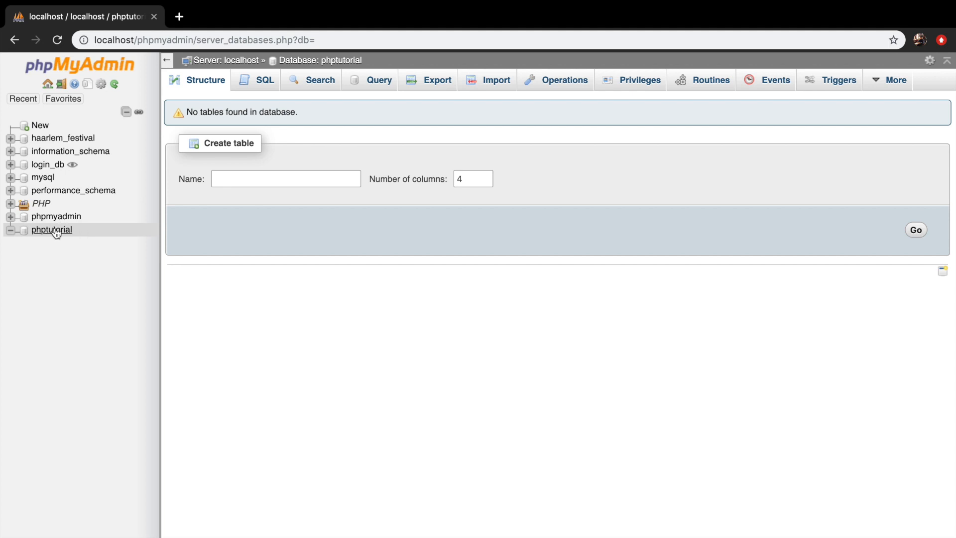
{"action": "mouse_move", "coordinate": [188, 305]}
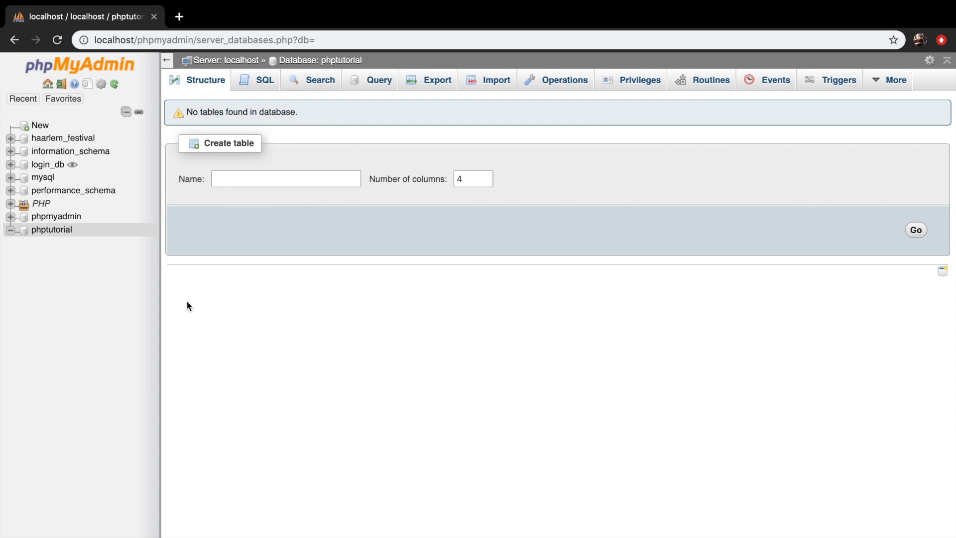
{"action": "mouse_move", "coordinate": [41, 125]}
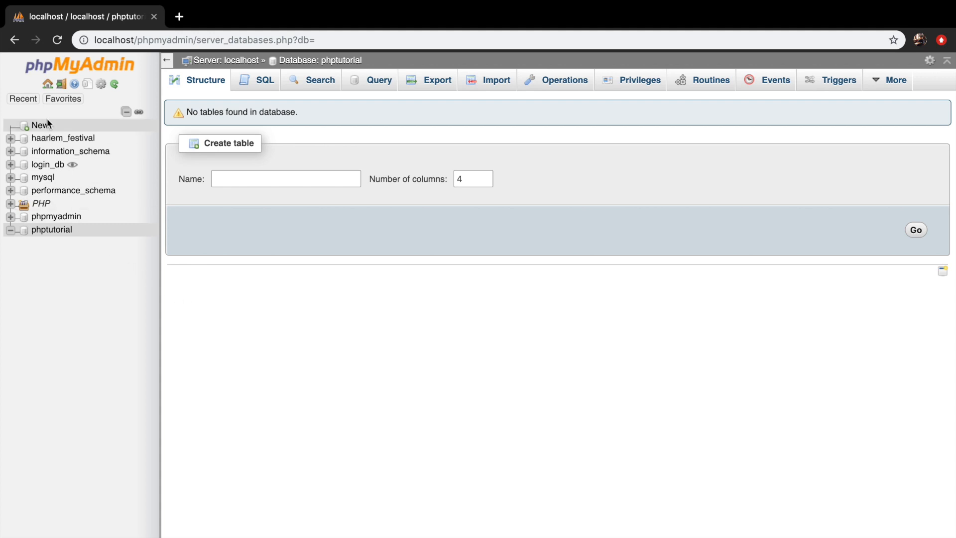
{"action": "mouse_move", "coordinate": [71, 150]}
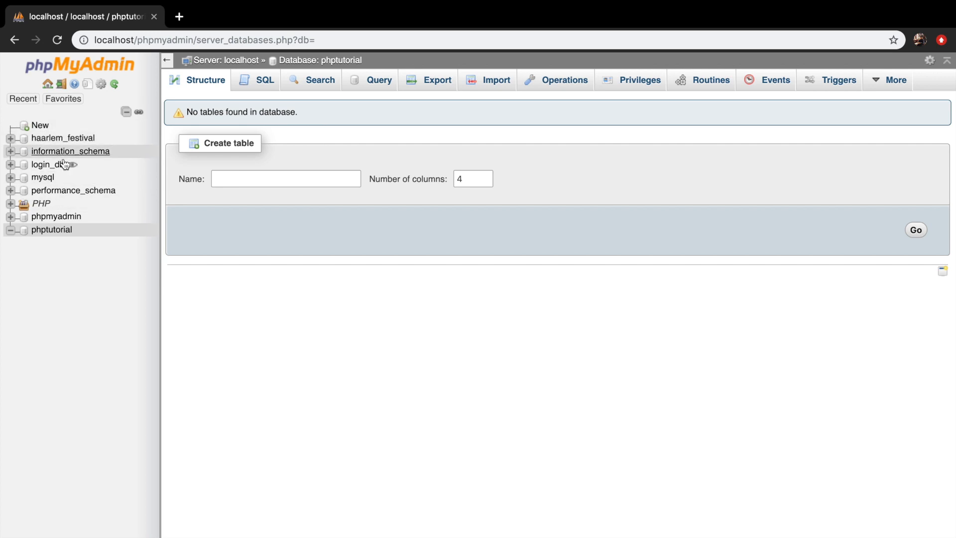
{"action": "mouse_move", "coordinate": [40, 125]}
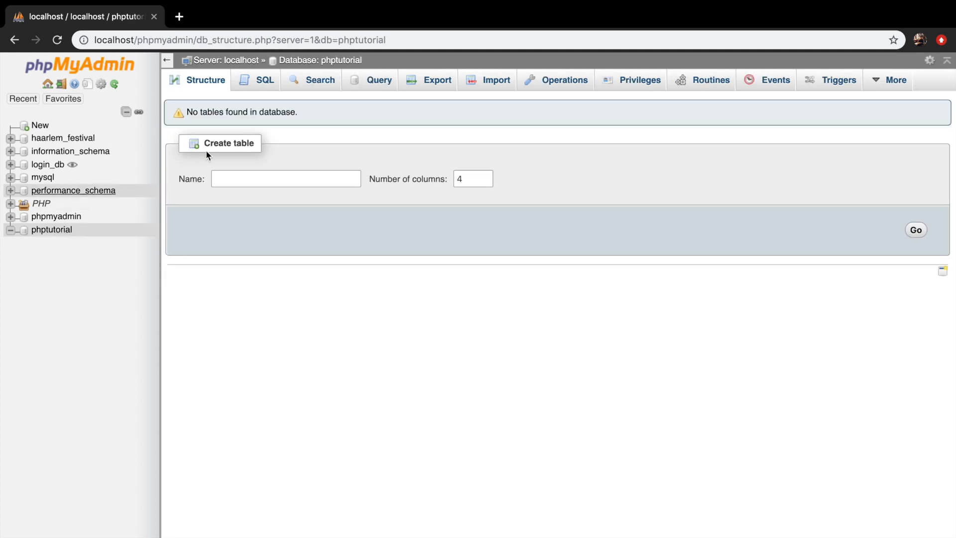
{"action": "mouse_move", "coordinate": [339, 213]}
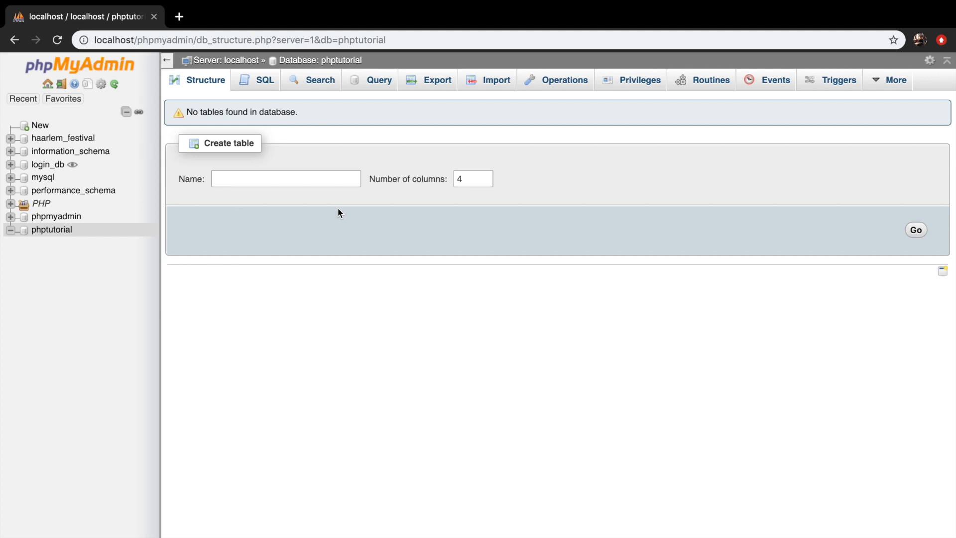
{"action": "mouse_move", "coordinate": [51, 229]}
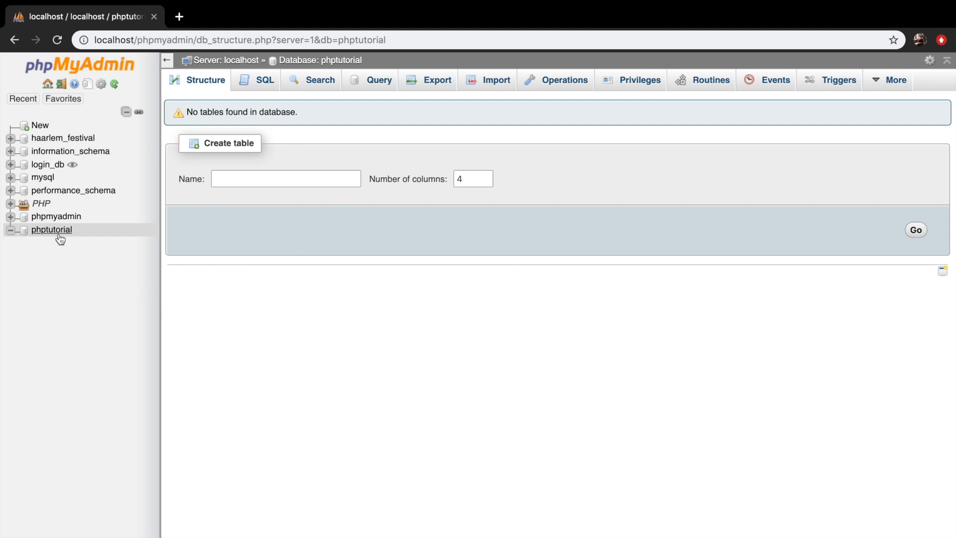
{"action": "mouse_move", "coordinate": [64, 244]}
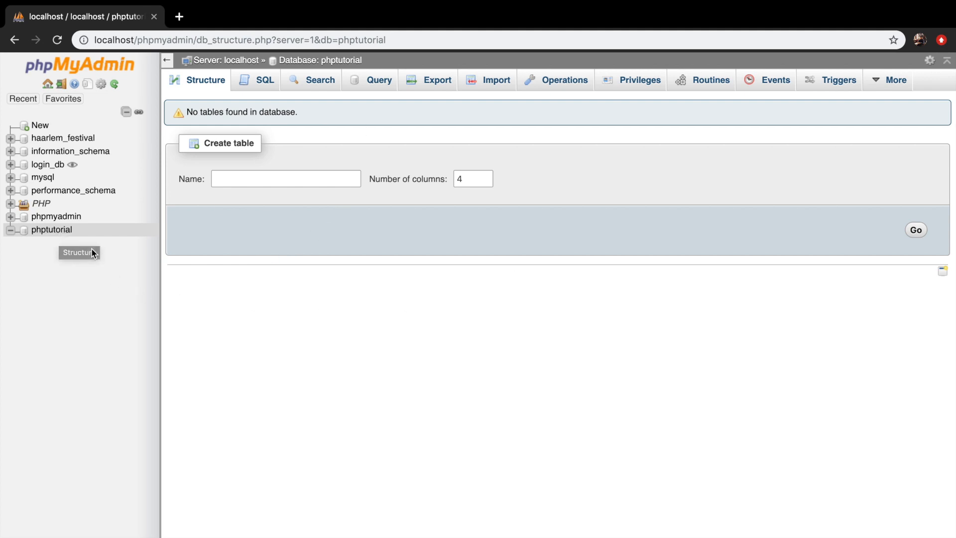
{"action": "mouse_move", "coordinate": [135, 232]}
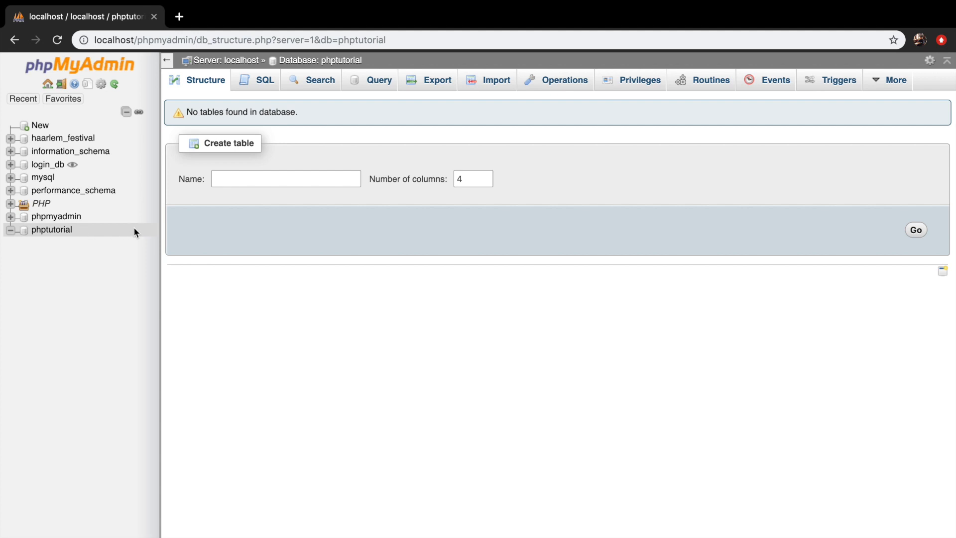